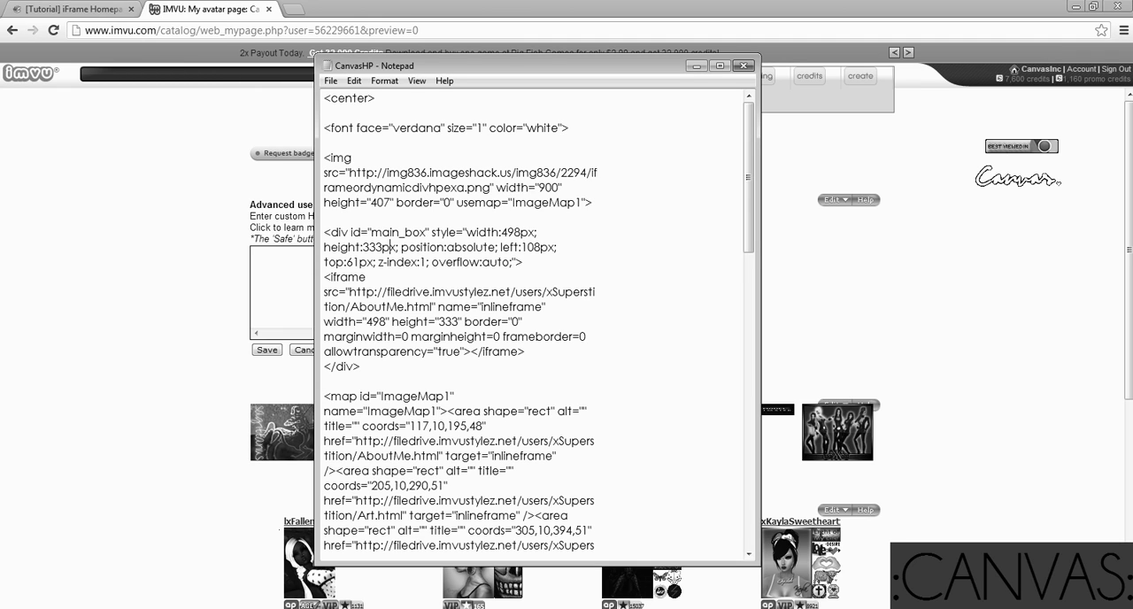
{"action": "mouse_move", "coordinate": [543, 264]}
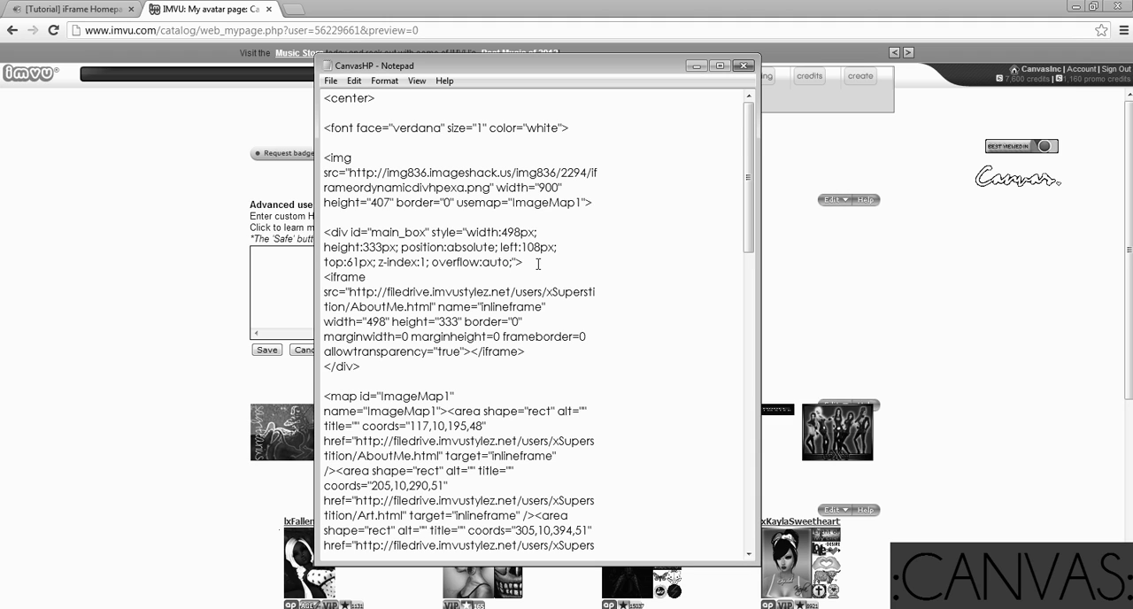
- Select and copy the full CanvasHP homepage code in Notepad
{"action": "left_click", "coordinate": [751, 64]}
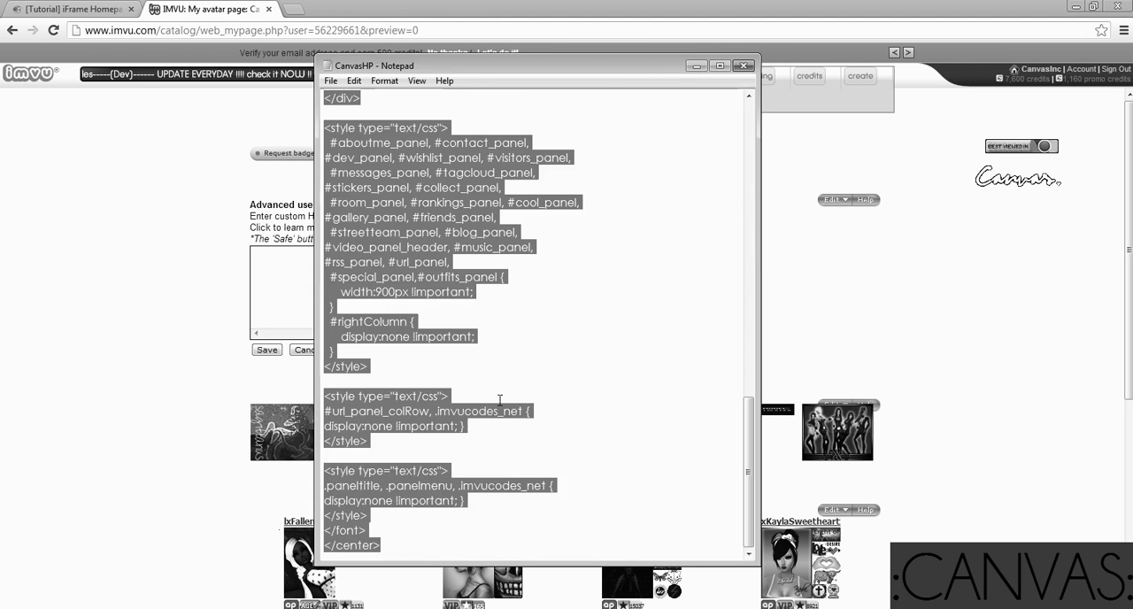
- Paste the copied code into the video panel's custom HTML/CSS box
{"action": "left_click", "coordinate": [744, 64]}
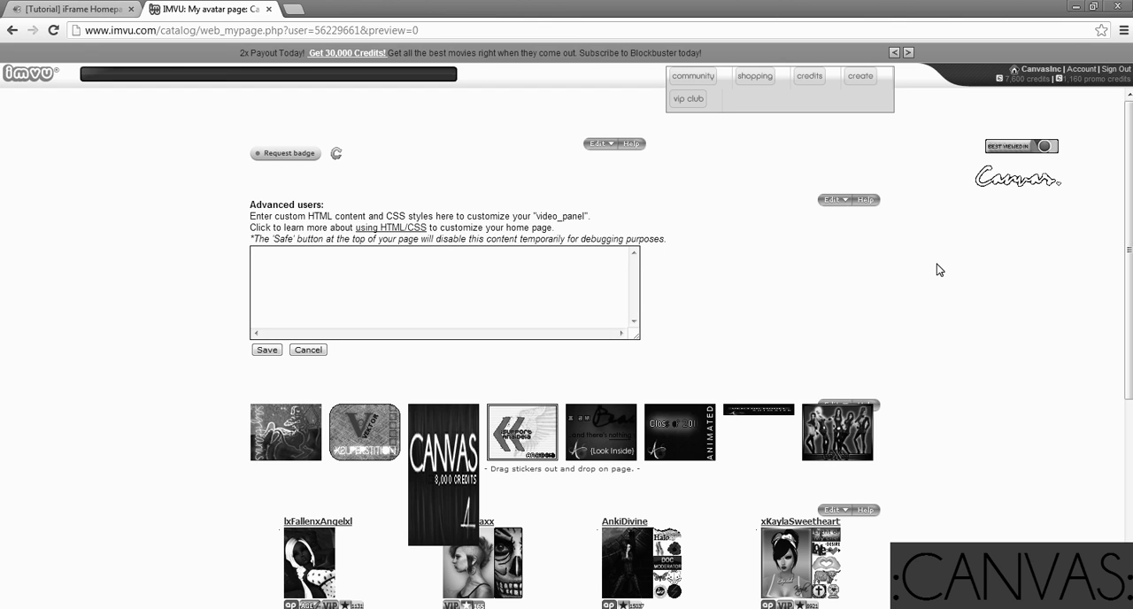
{"action": "mouse_move", "coordinate": [926, 269]}
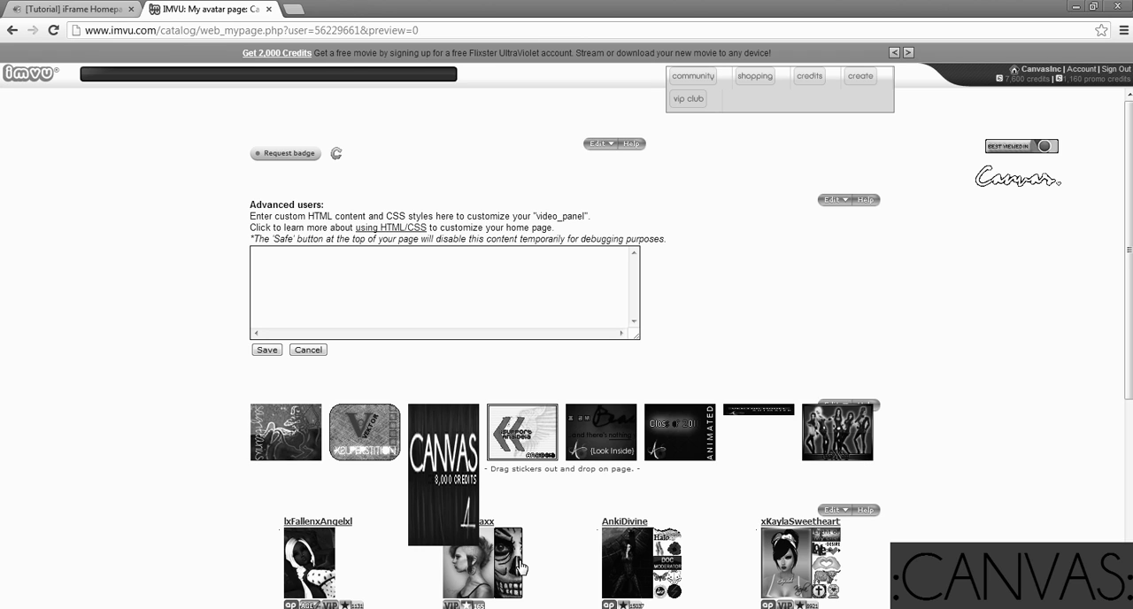
{"action": "mouse_move", "coordinate": [101, 345]}
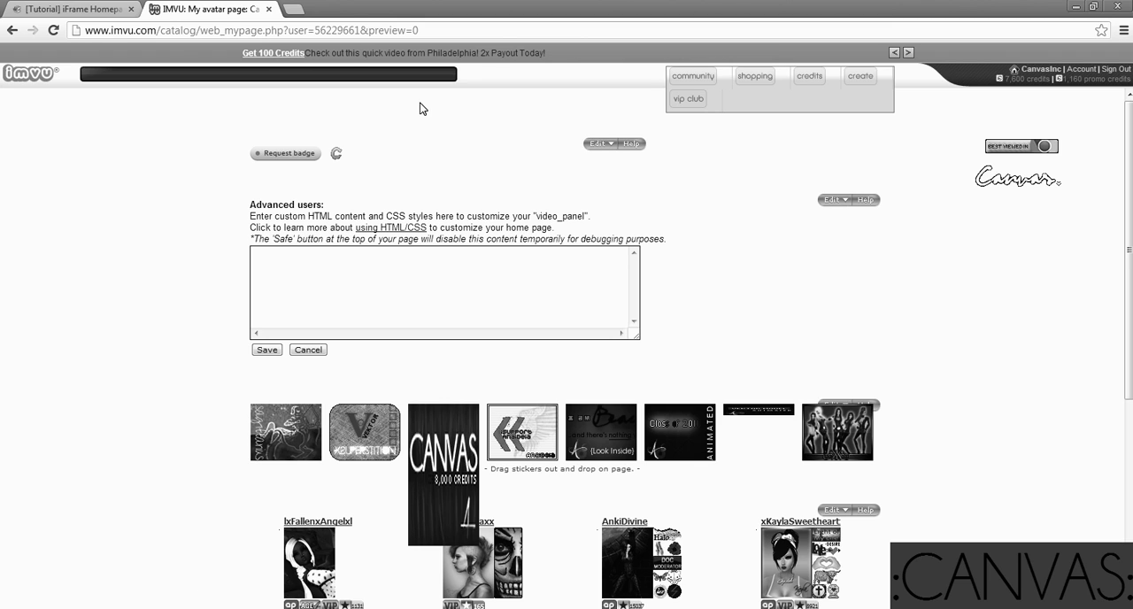
{"action": "mouse_move", "coordinate": [884, 290]}
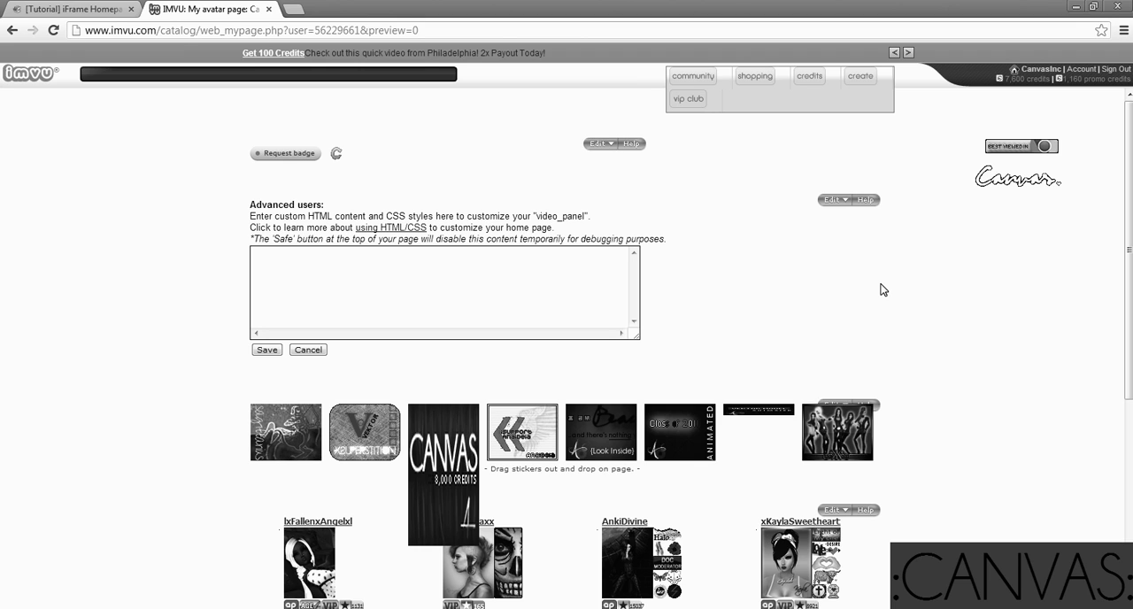
{"action": "mouse_move", "coordinate": [864, 286]}
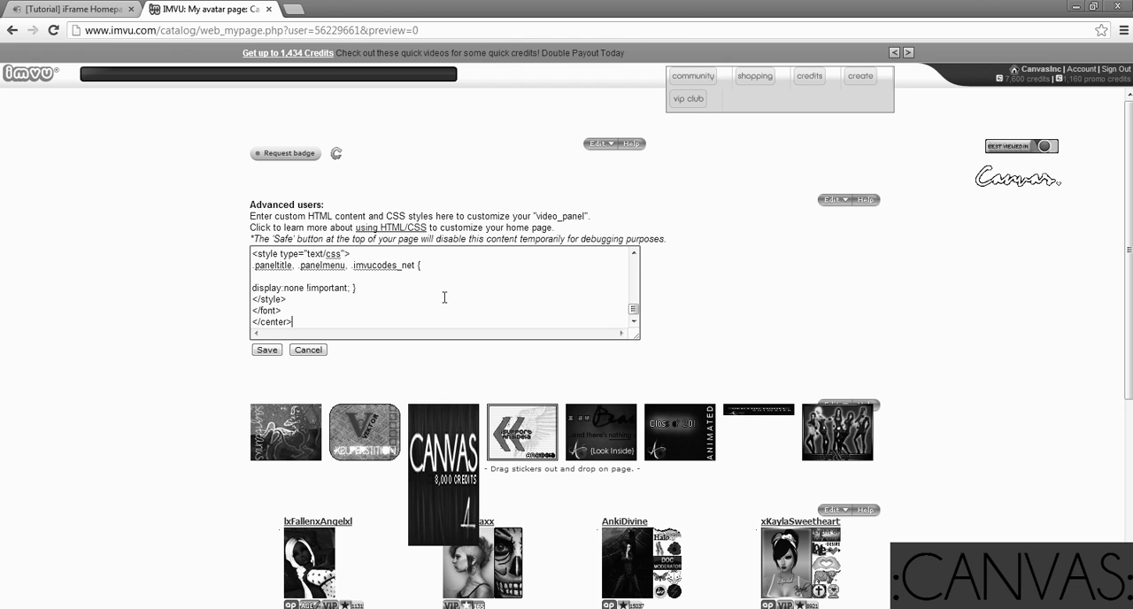
- Save the pasted code so the homepage renders the Home/About/Extra layout
{"action": "left_click", "coordinate": [266, 351]}
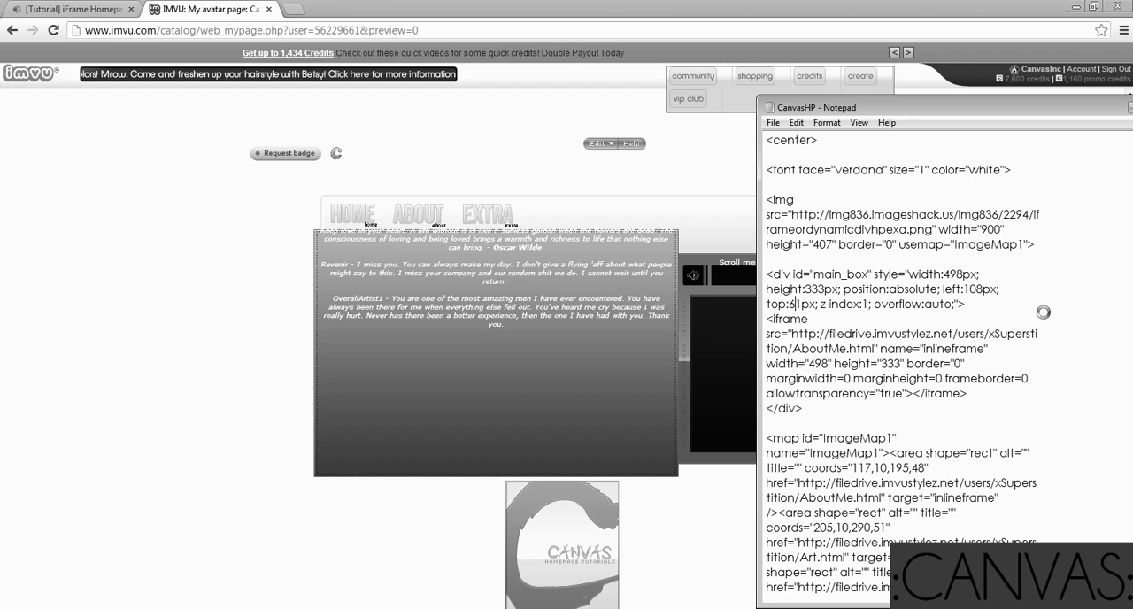
- Change main_box's top offset from 61px to 71px and re-paste the code into IMVU
{"action": "left_click", "coordinate": [827, 122]}
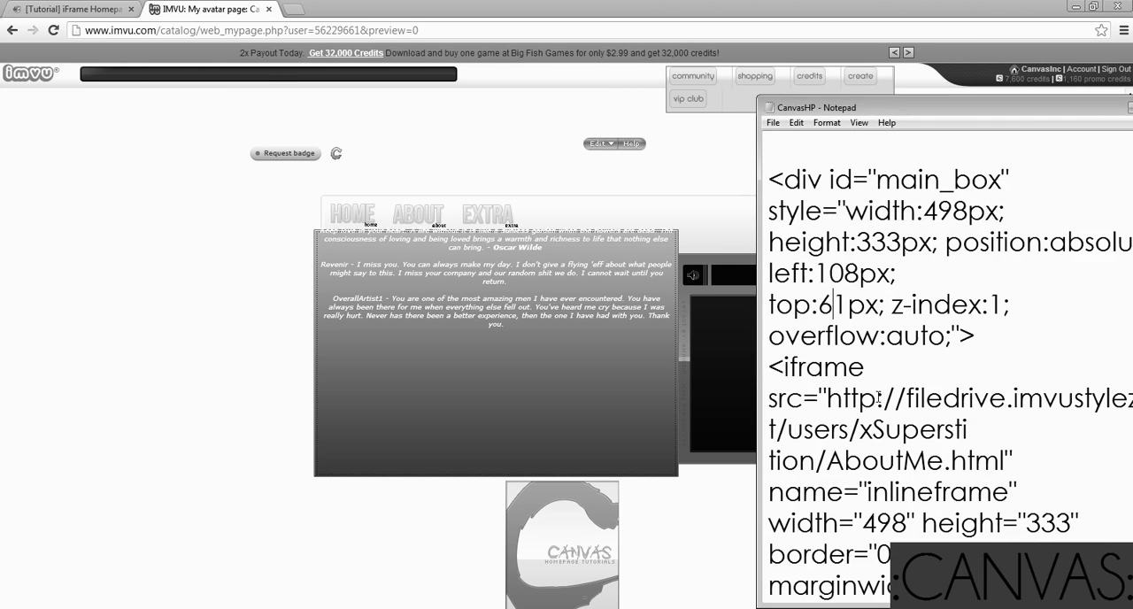
{"action": "double_click", "coordinate": [821, 304]}
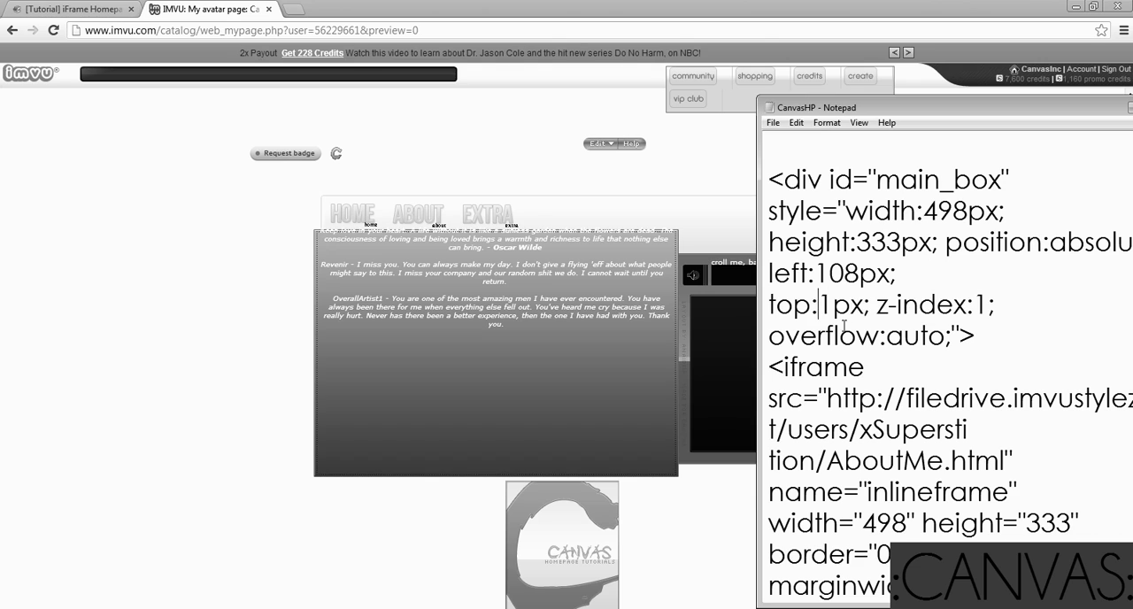
{"action": "type", "text": "7"}
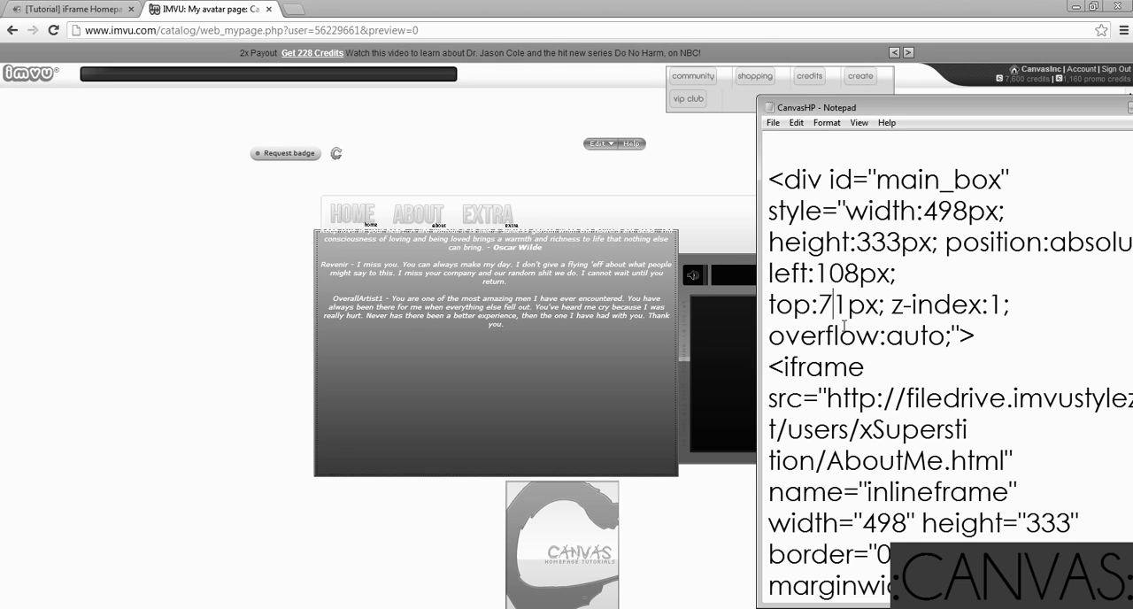
{"action": "type", "text": "8"}
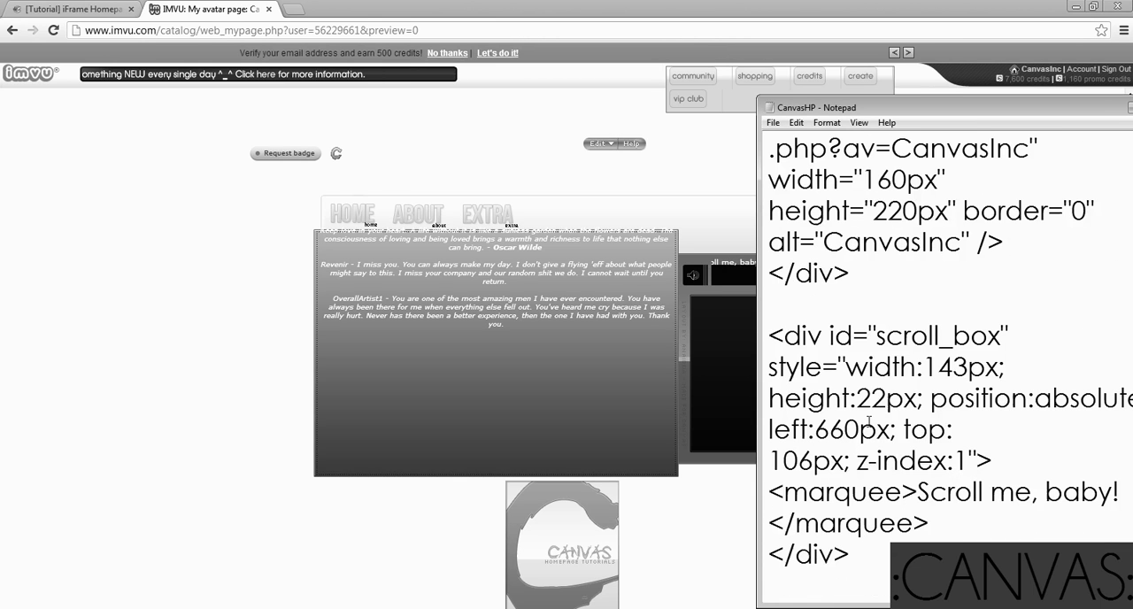
{"action": "scroll", "scroll_direction": "down", "scroll_amount": 3}
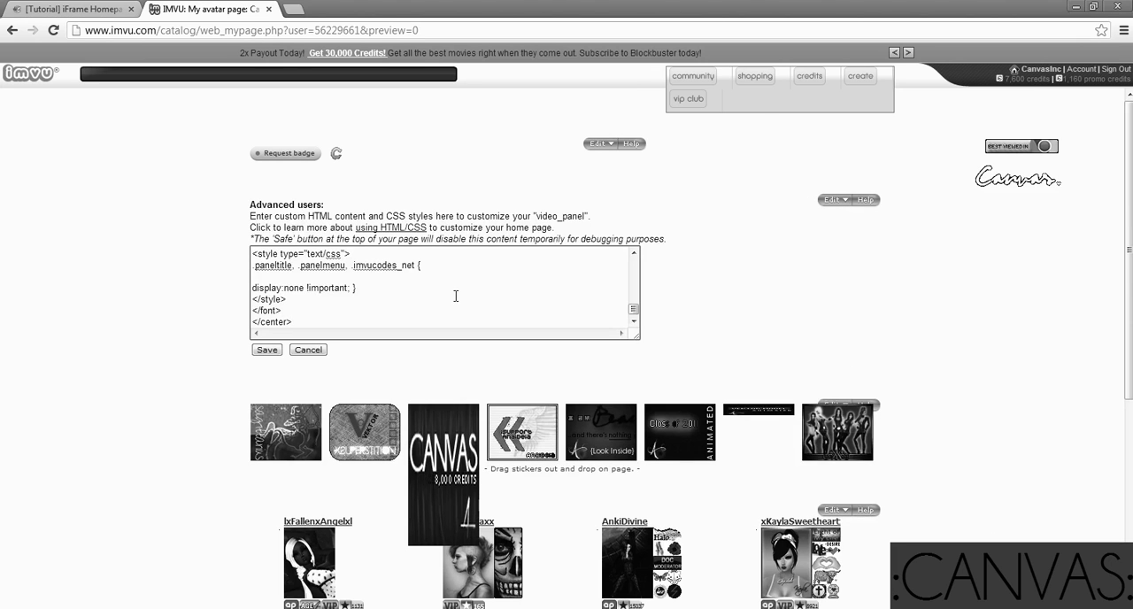
- Save the revised code and load the EXTRA page inside the content box
{"action": "scroll", "scroll_direction": "down", "scroll_amount": 3}
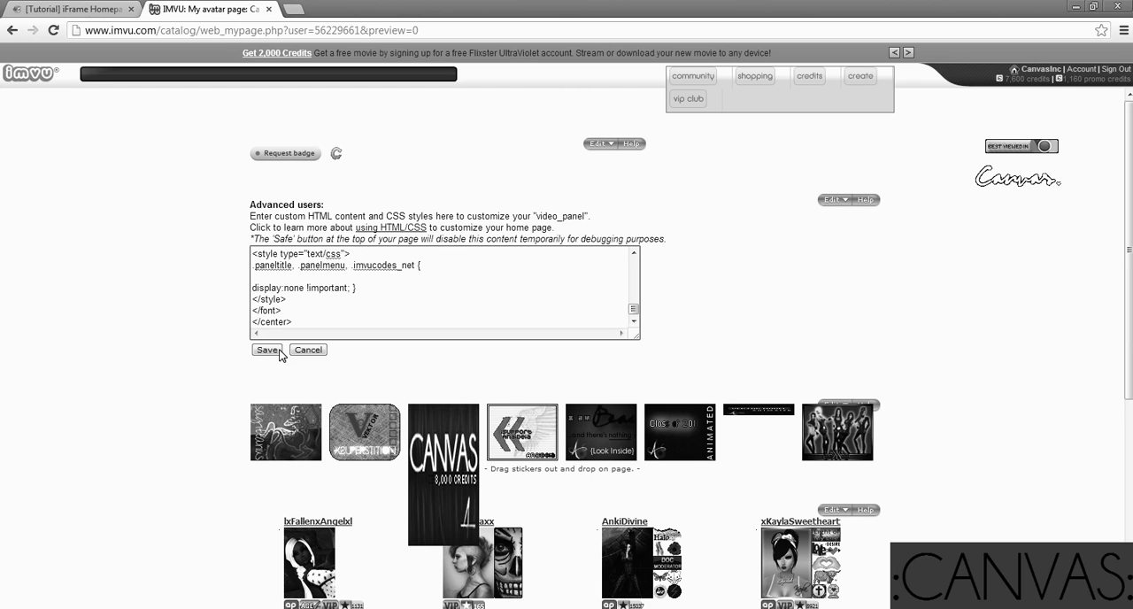
{"action": "left_click", "coordinate": [267, 350]}
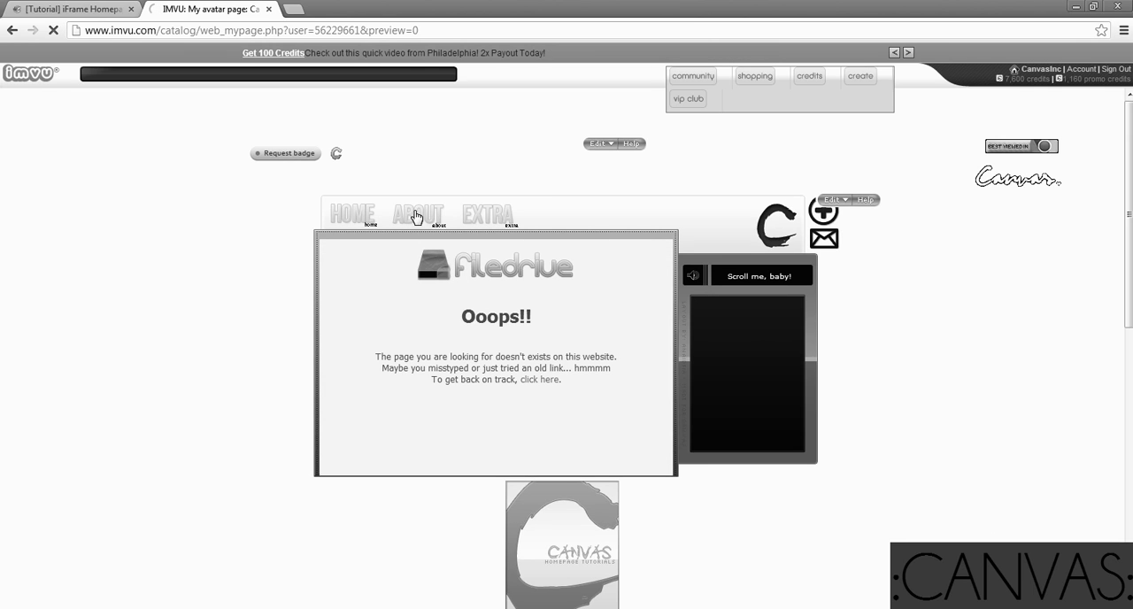
{"action": "left_click", "coordinate": [489, 212]}
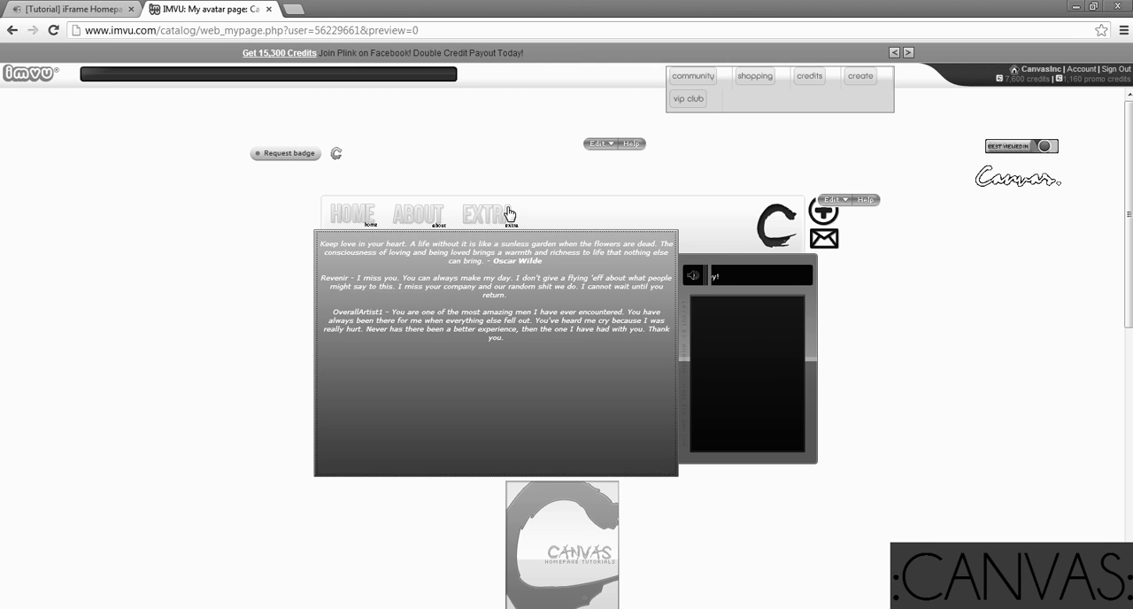
{"action": "scroll", "scroll_direction": "down", "scroll_amount": 3}
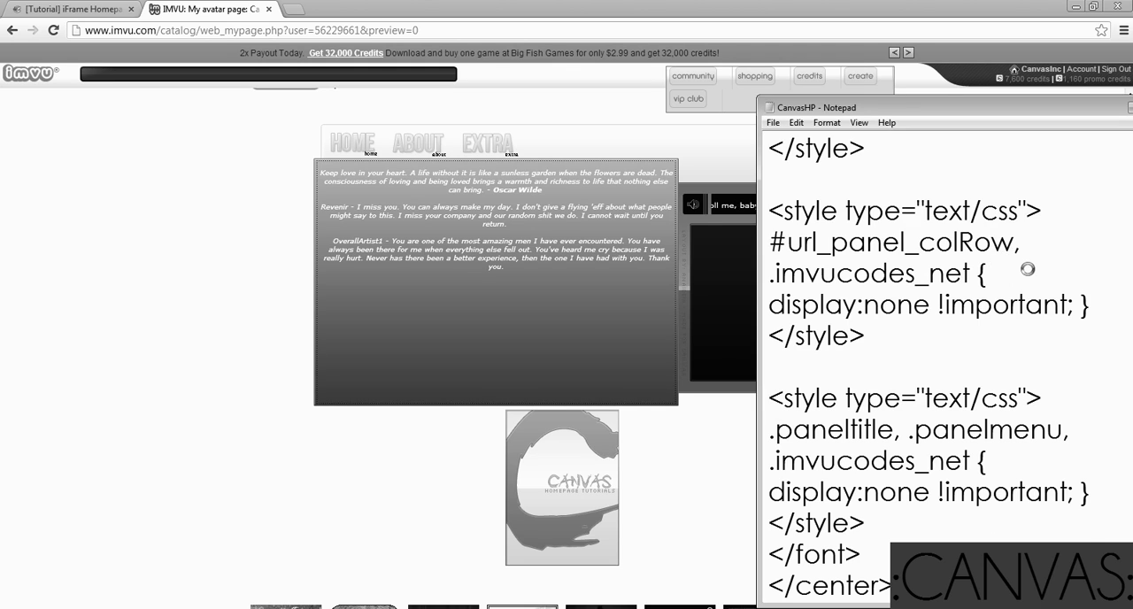
- Pick a smaller display font for the Notepad code and put the window away
{"action": "left_click", "coordinate": [825, 122]}
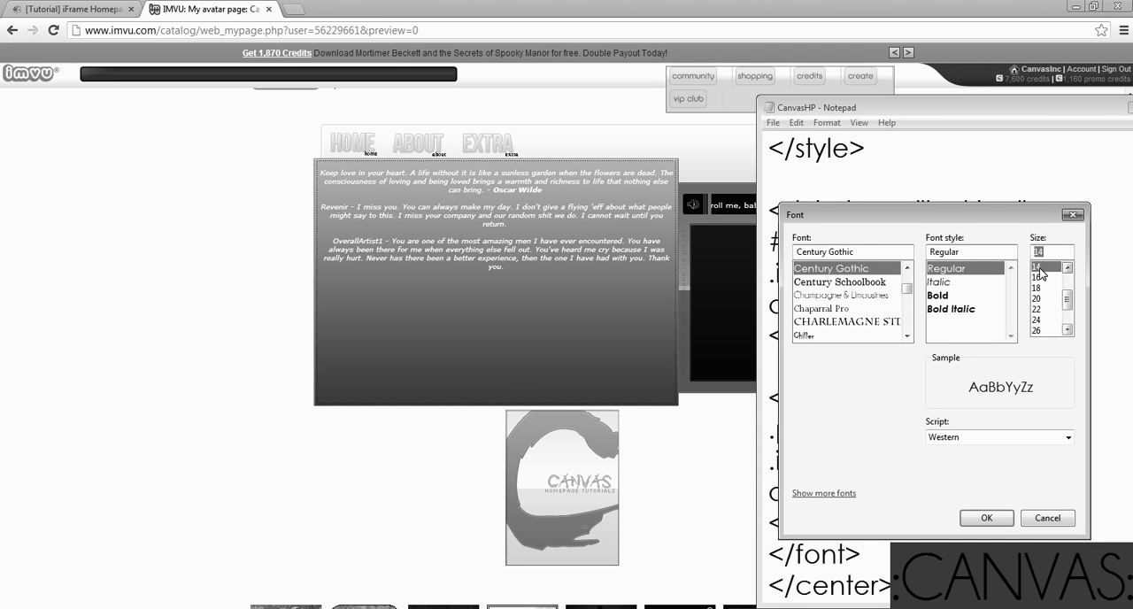
{"action": "left_click", "coordinate": [986, 517]}
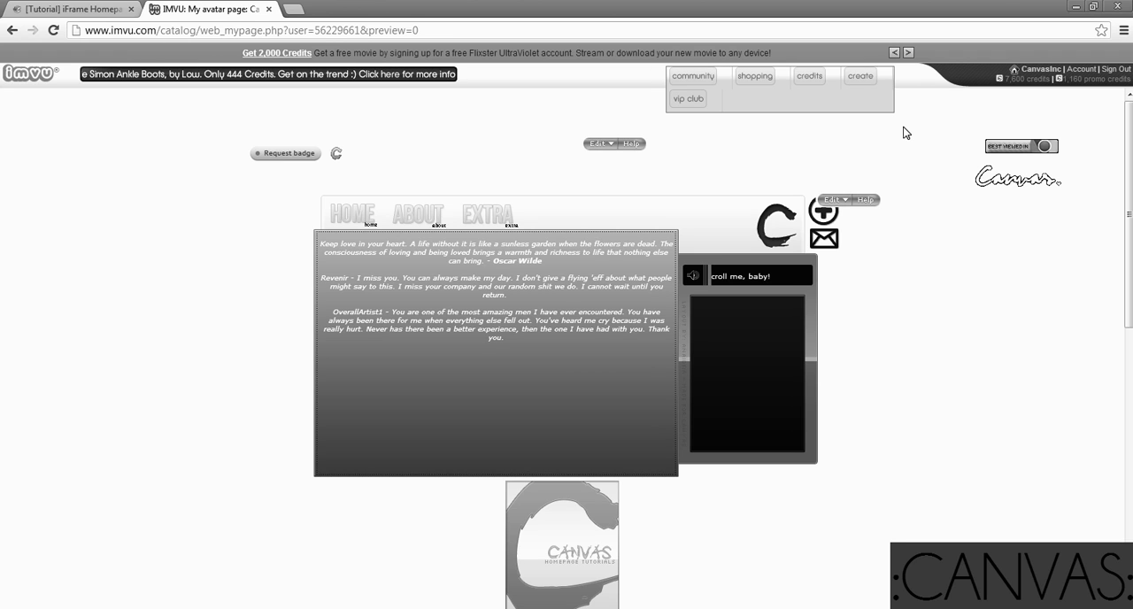
{"action": "mouse_move", "coordinate": [888, 248]}
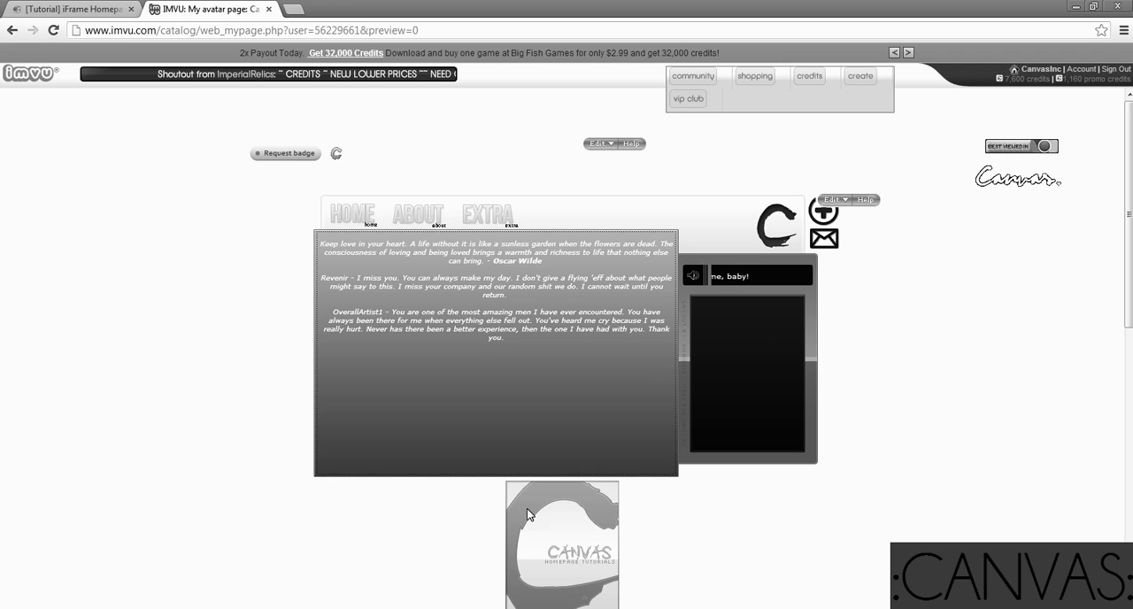
{"action": "scroll", "scroll_direction": "down", "scroll_amount": 3}
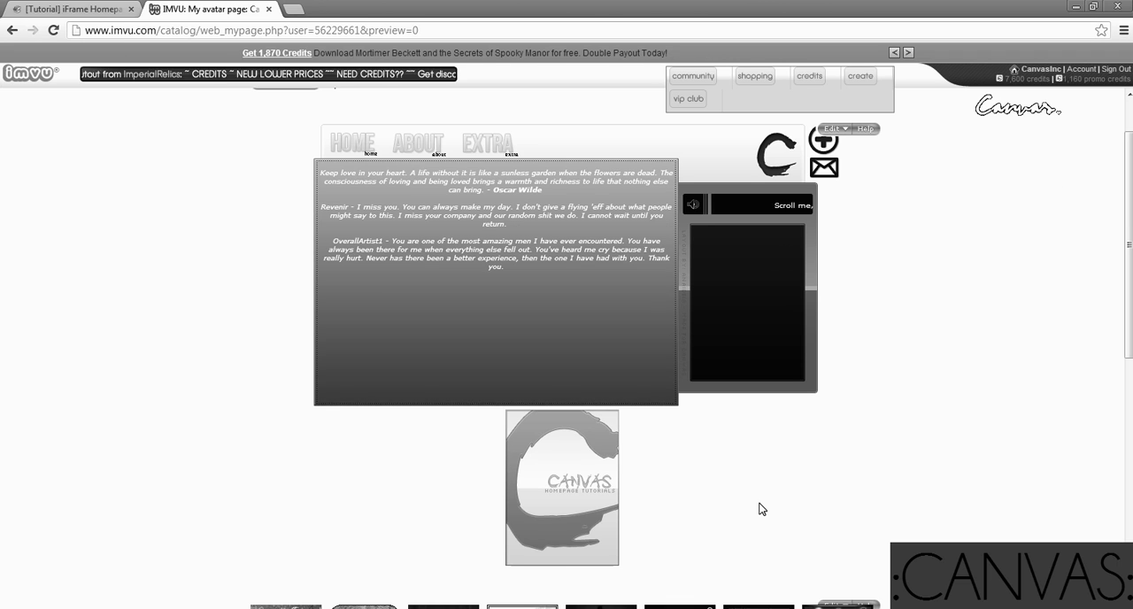